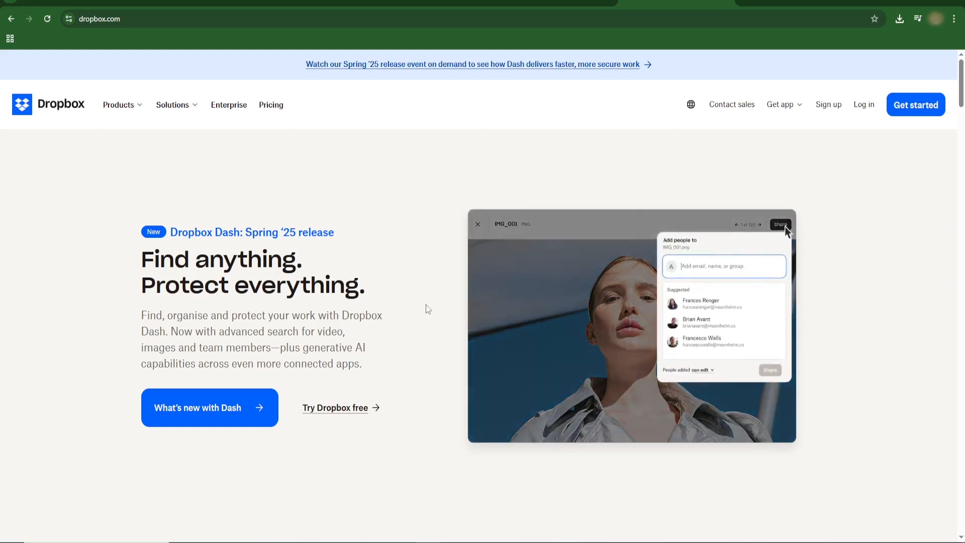
- Reveal the hidden system tray icons where the running Dropbox icon sits
left_click(698, 302)
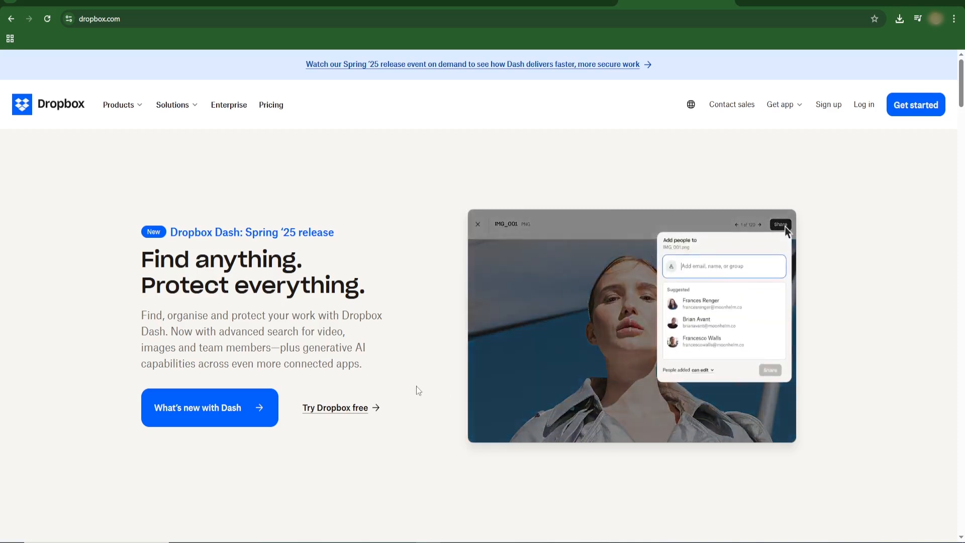
left_click(700, 303)
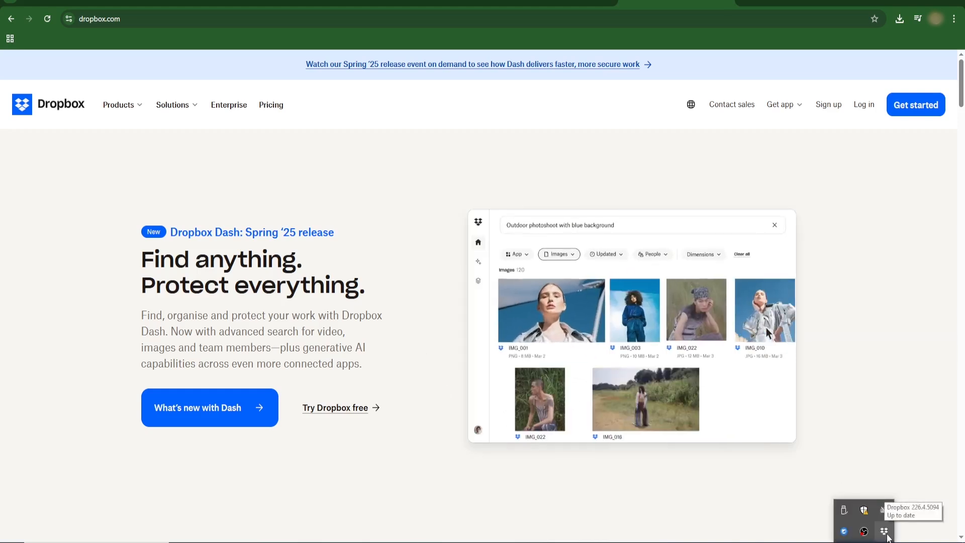
- Bring up Dropbox's recent activity panel from the tray and show its account menu
left_click(550, 309)
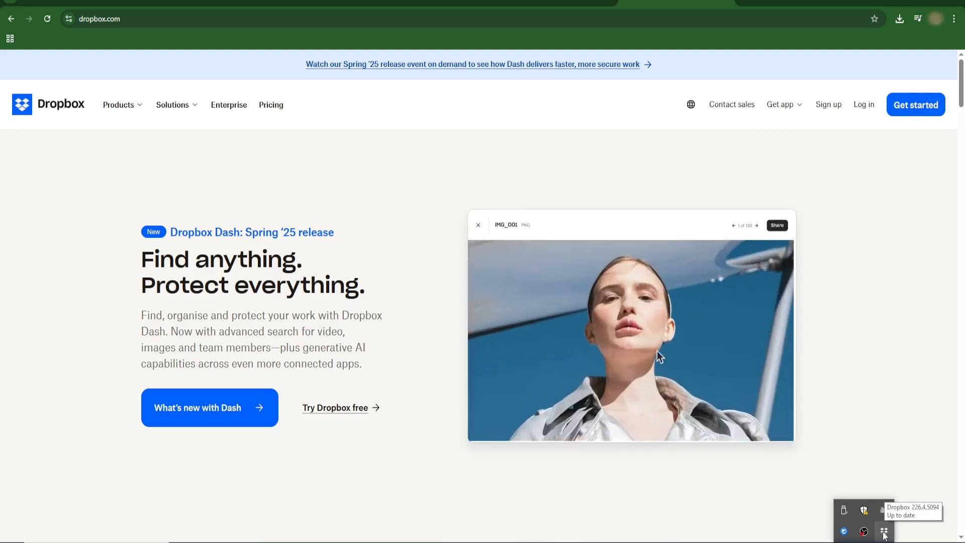
left_click(777, 225)
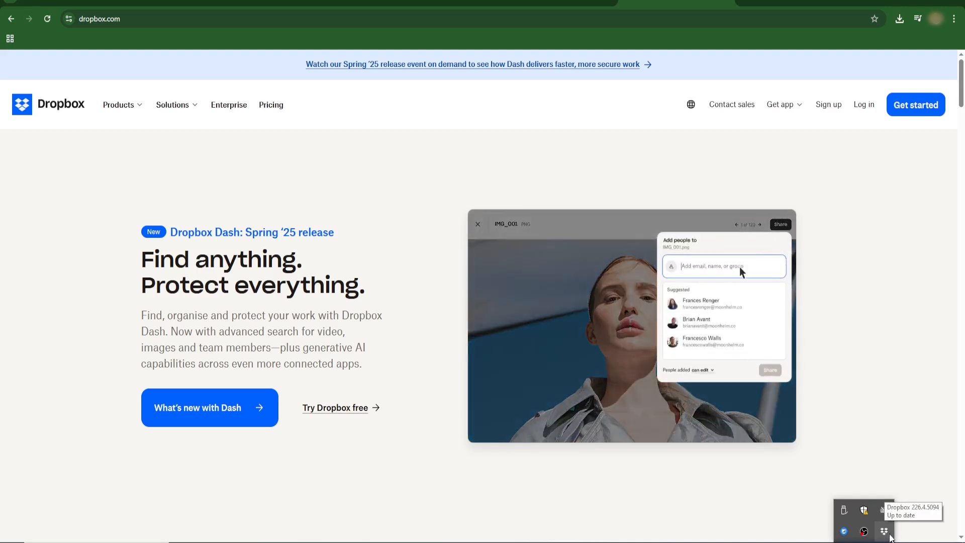
left_click(885, 531)
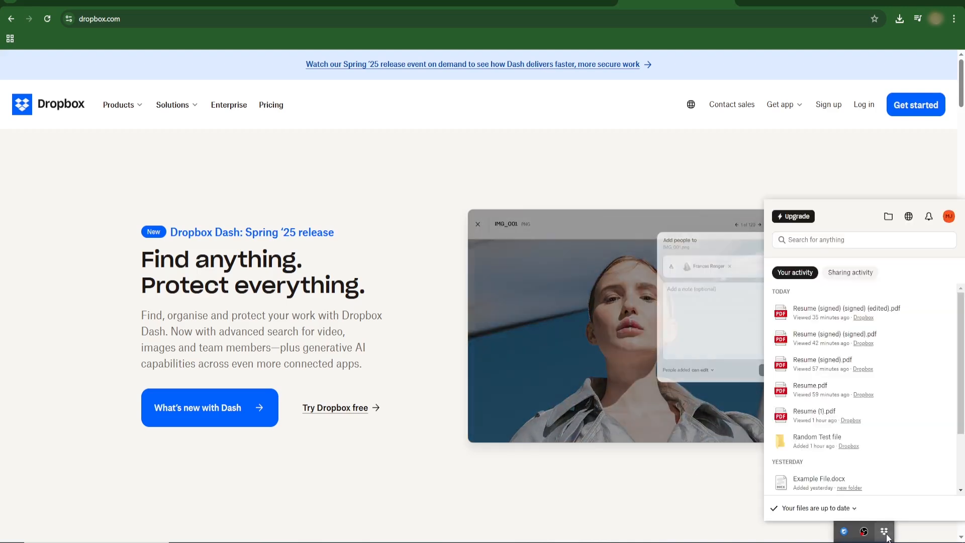
mouse_move(948, 216)
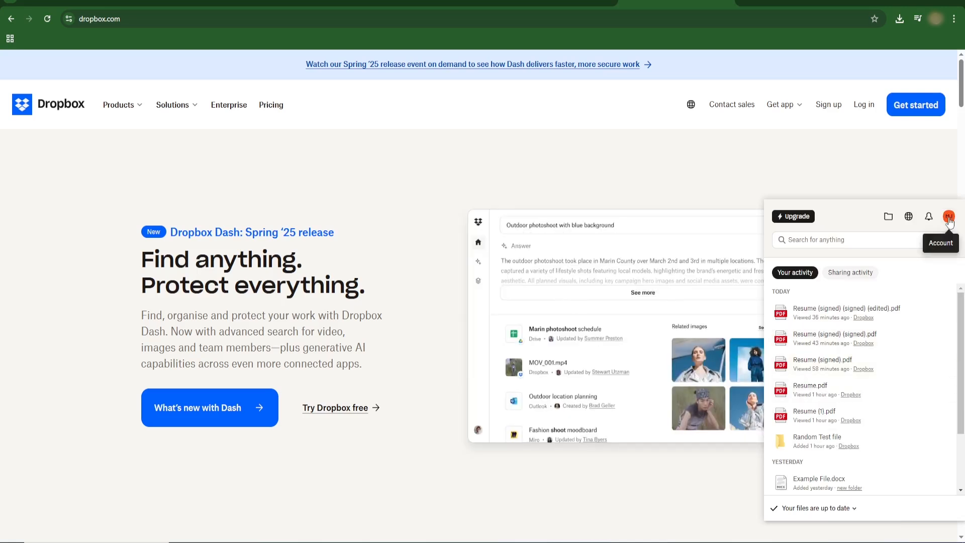
left_click(950, 216)
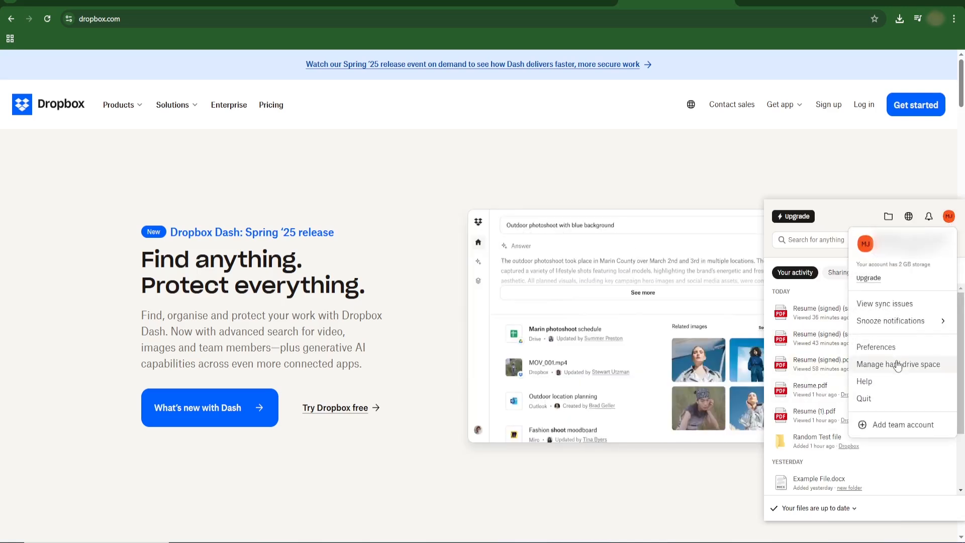
- Show Dropbox Preferences on the Accounts section, ready for Add account
left_click(898, 364)
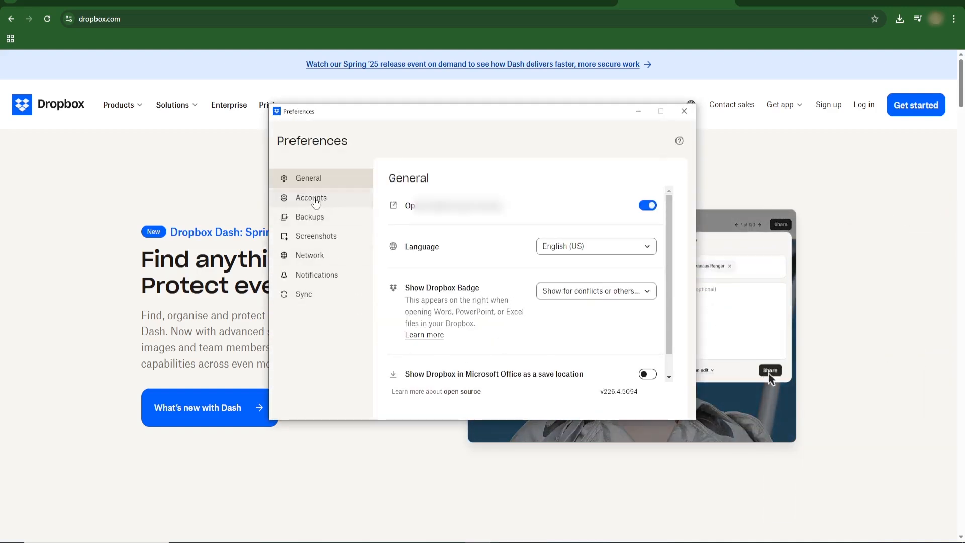
left_click(311, 198)
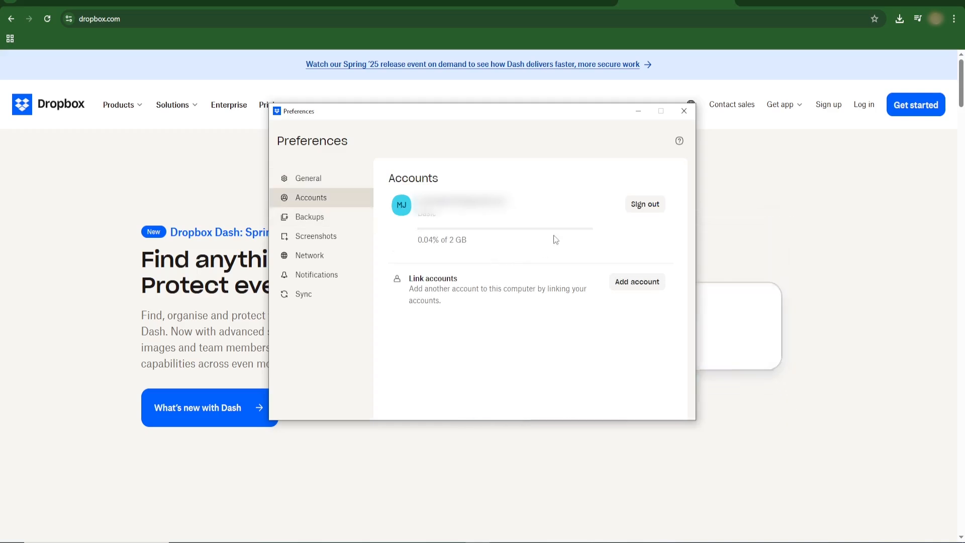